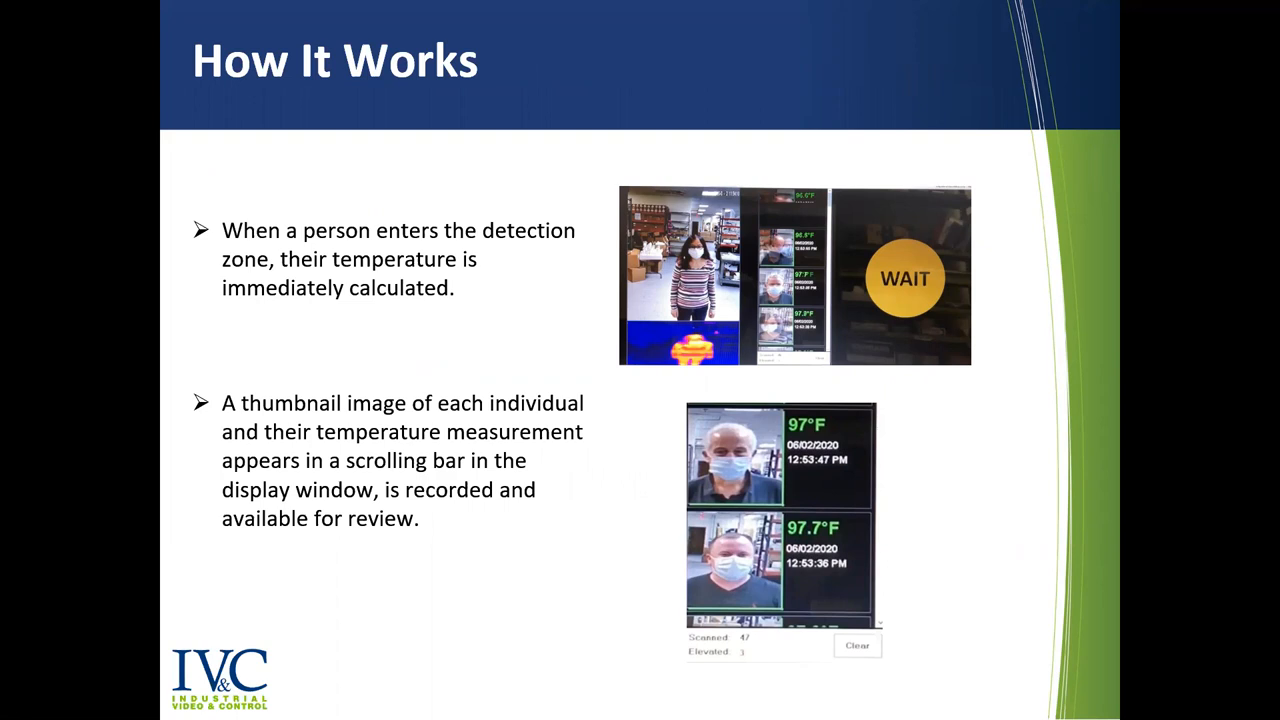
# Step: Advance the slideshow to the green-border and red-alarm-frame How It Works slide
pyautogui.press('right')
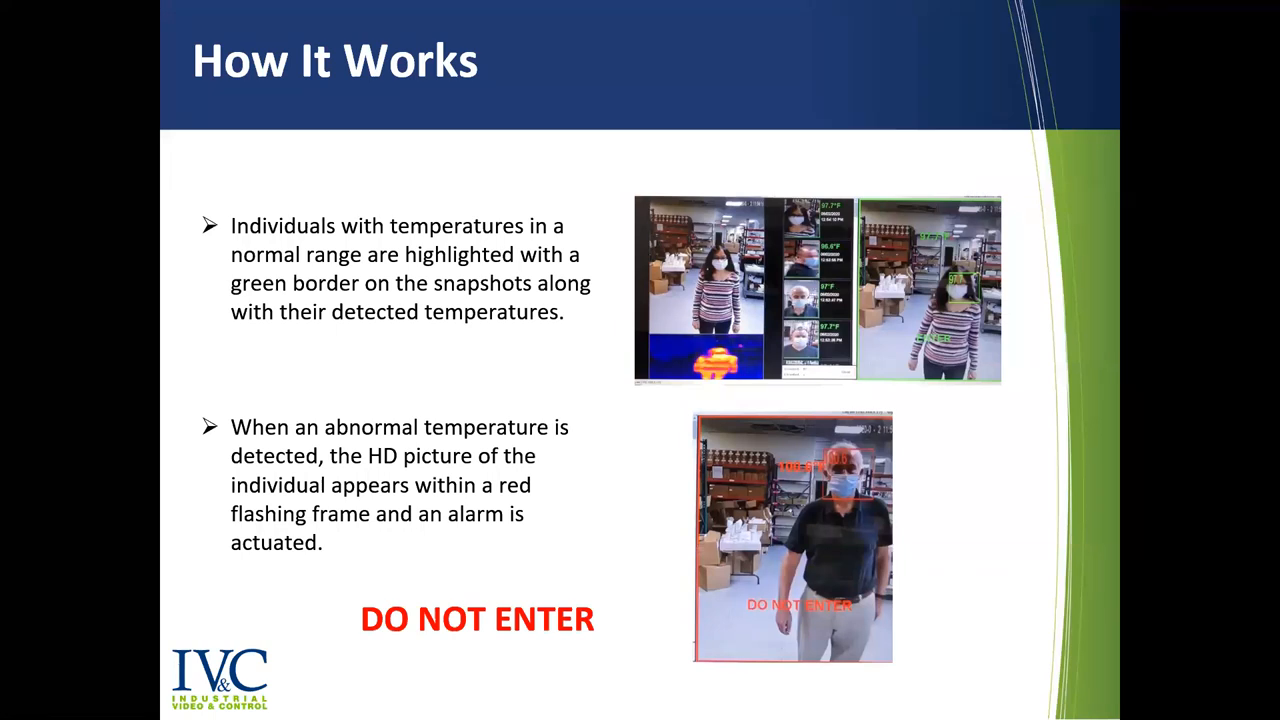
pyautogui.press('right')
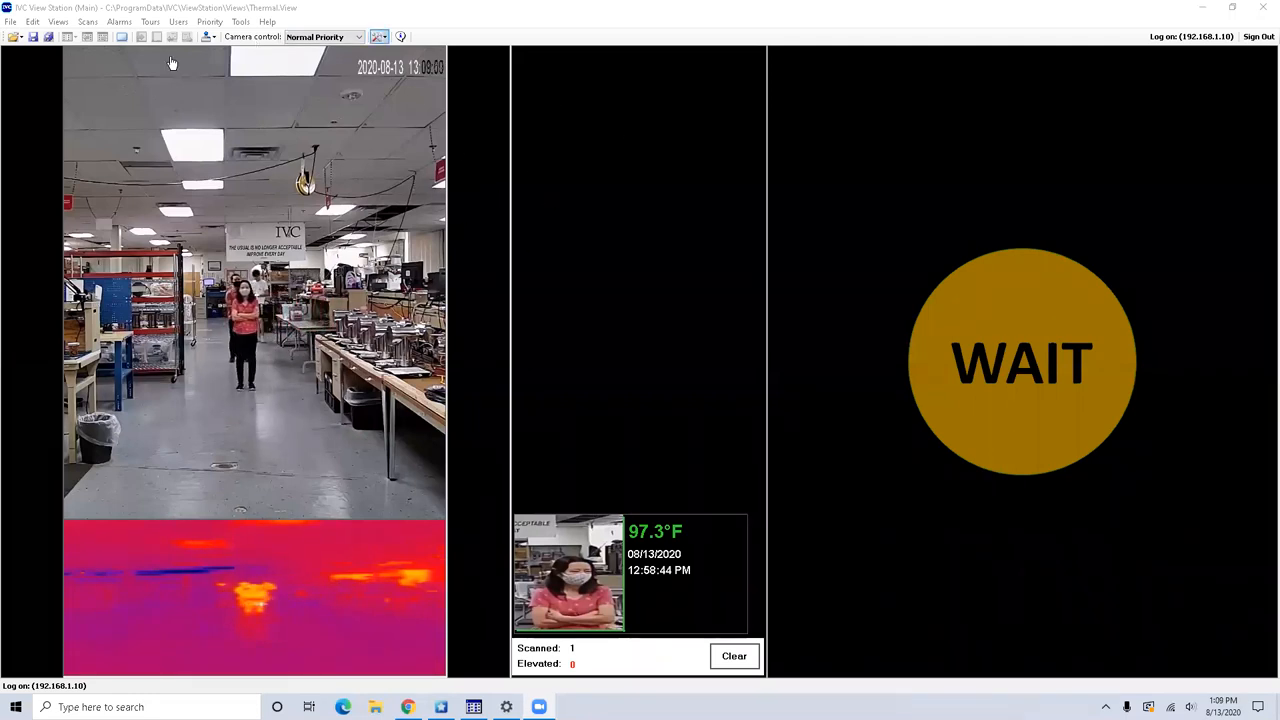
pyautogui.moveTo(950, 626)
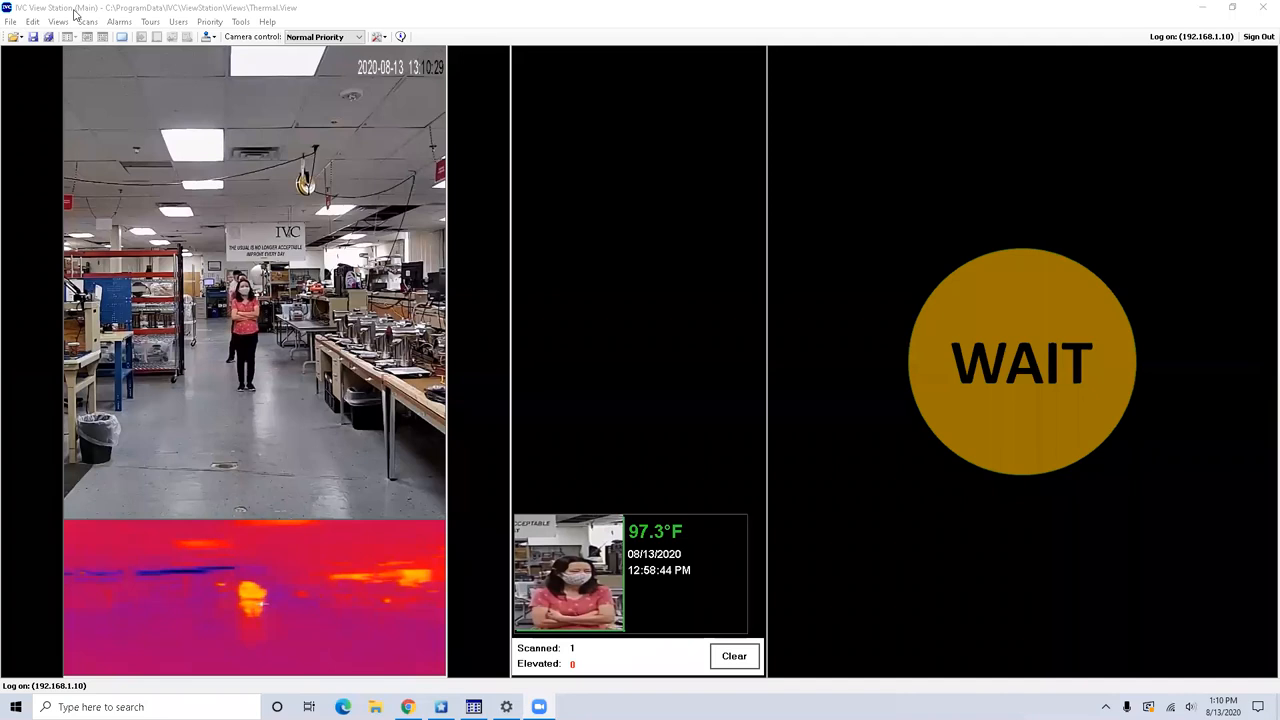
pyautogui.moveTo(130, 177)
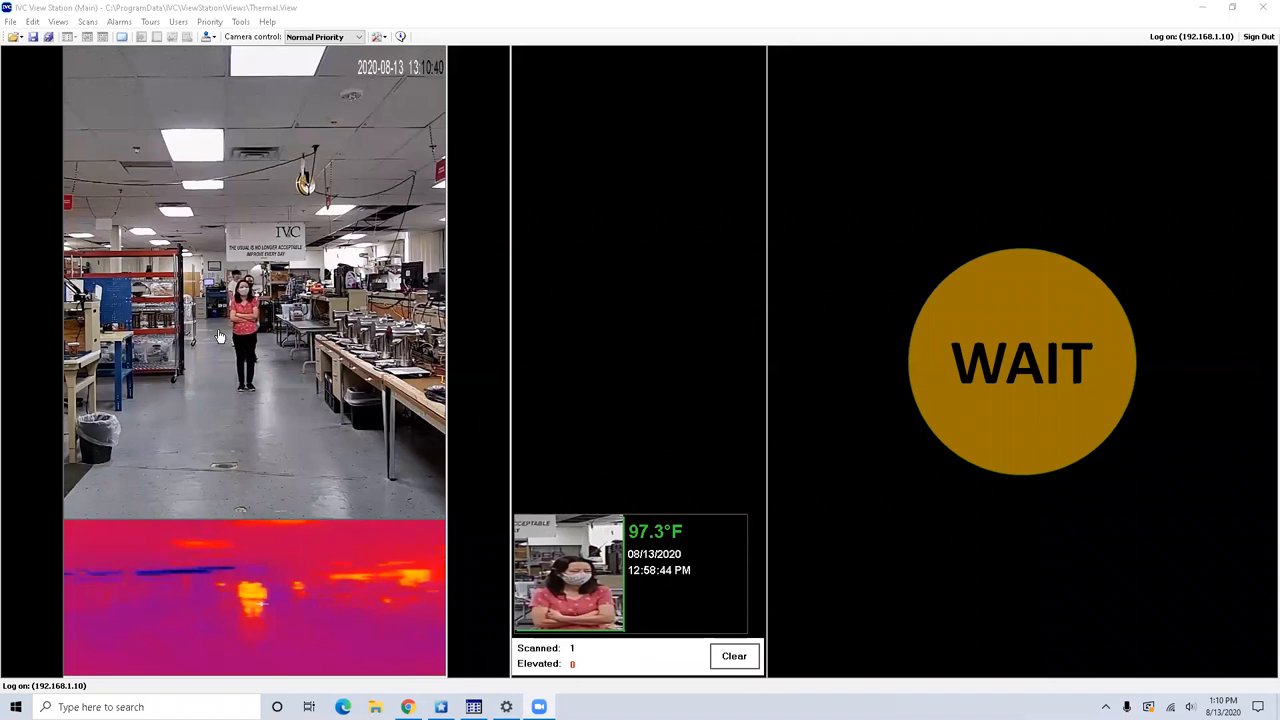
pyautogui.moveTo(363, 582)
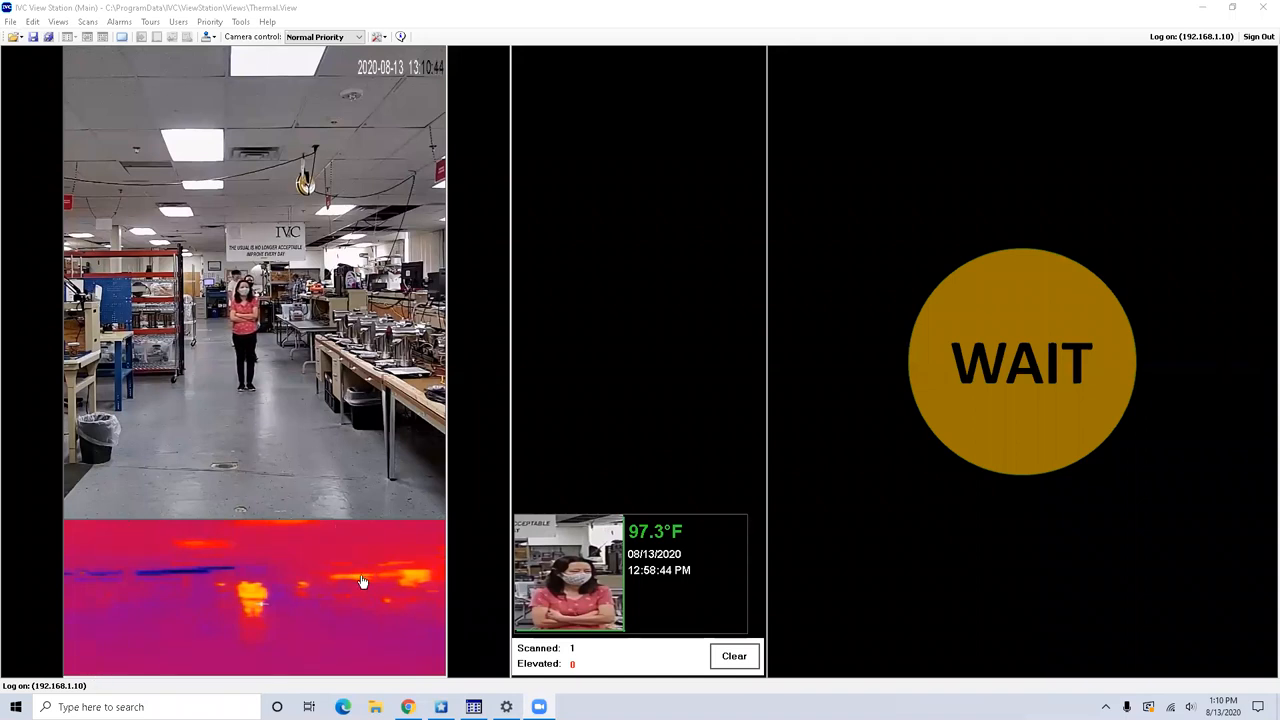
pyautogui.moveTo(454, 221)
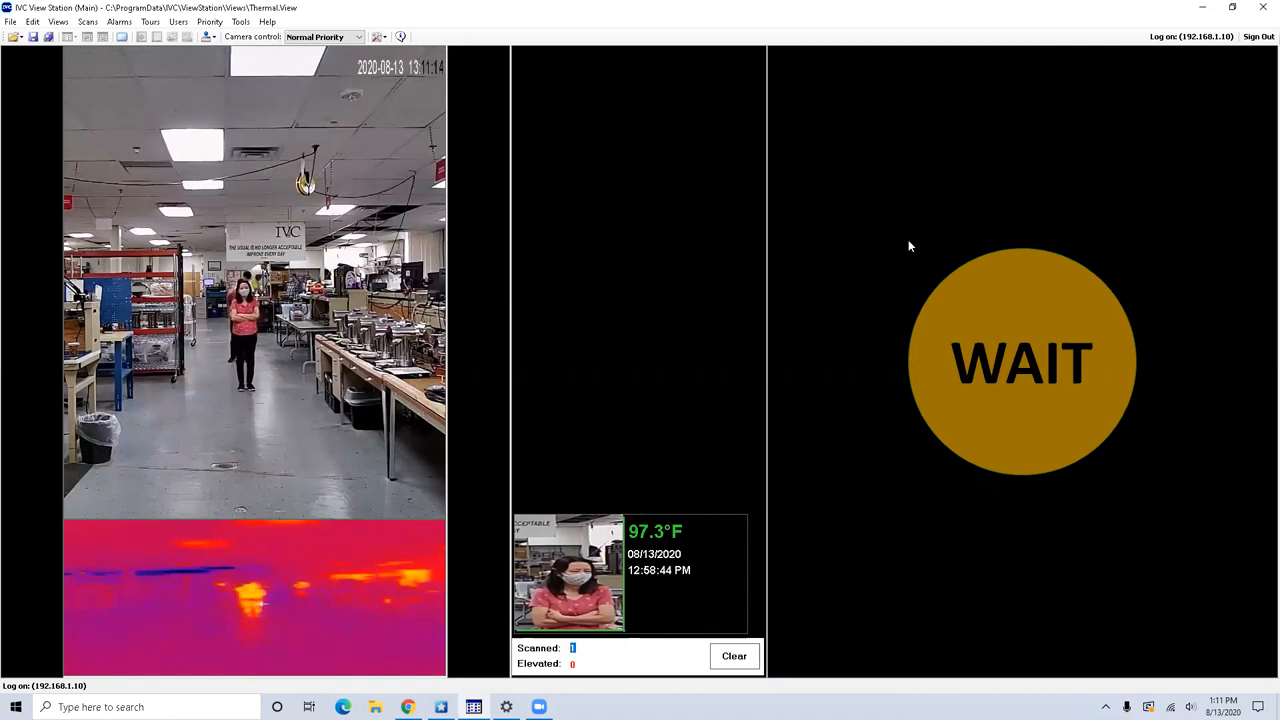
pyautogui.moveTo(672, 350)
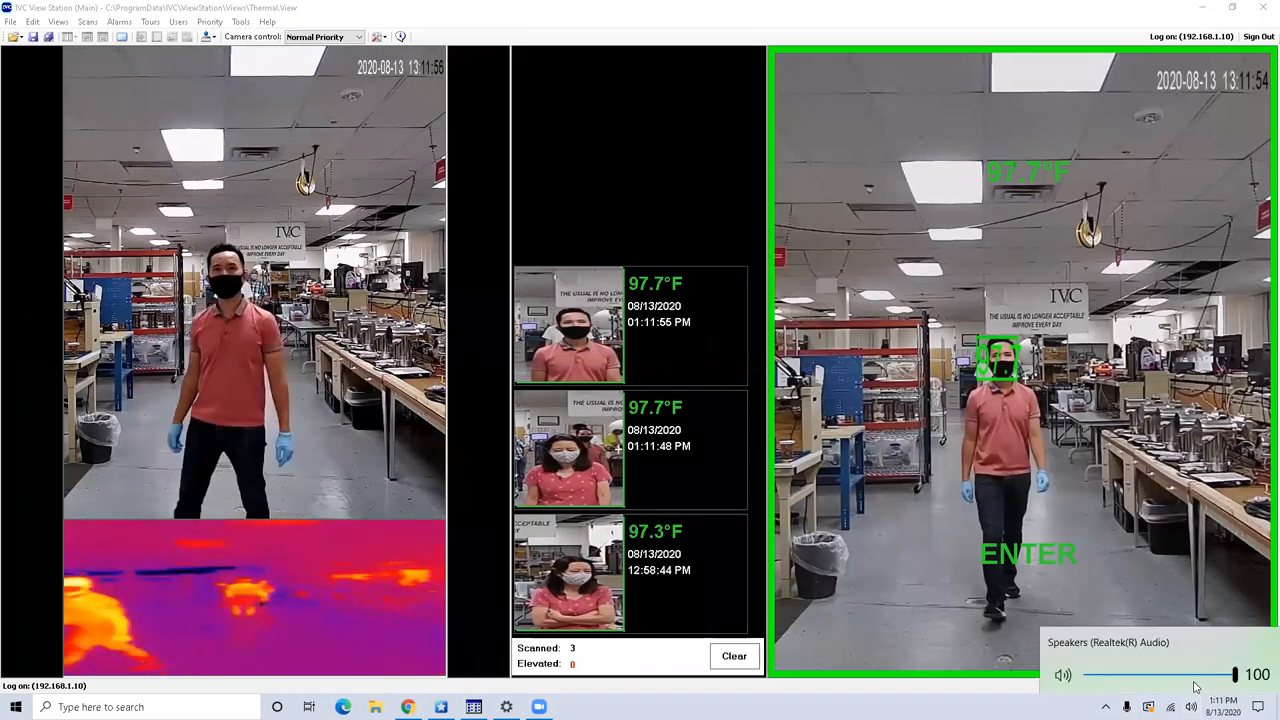
# Step: Lower the Windows speaker volume from 100 to about 44
pyautogui.moveTo(1235, 675); pyautogui.dragTo(1150, 675)
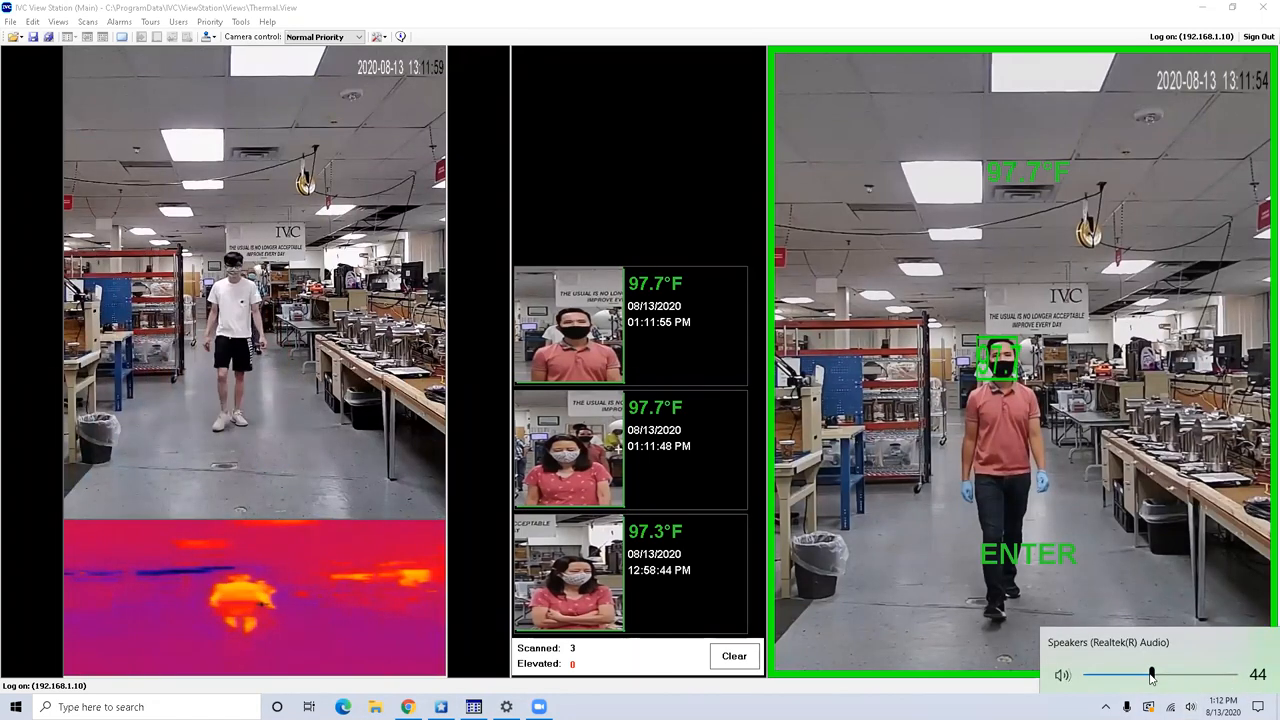
pyautogui.moveTo(1151, 675); pyautogui.dragTo(1135, 675)
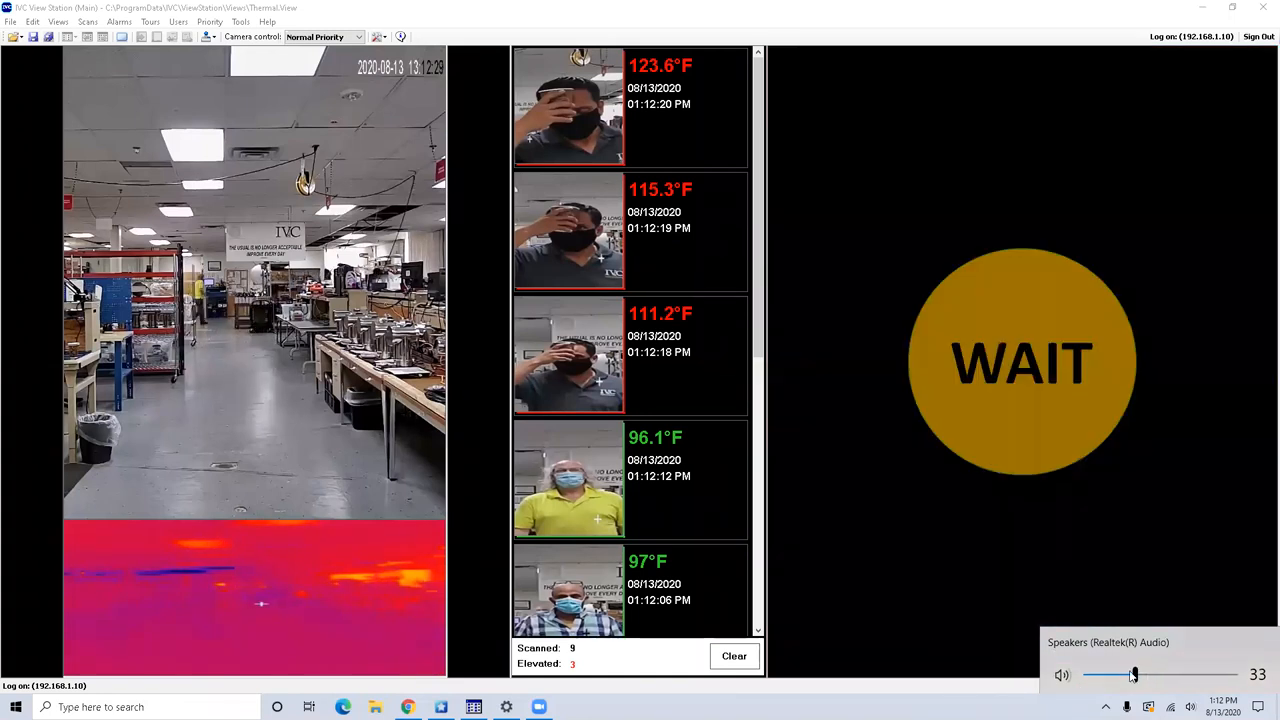
# Step: Drag the speaker volume slider down to 5
pyautogui.moveTo(1133, 675); pyautogui.dragTo(1090, 675)
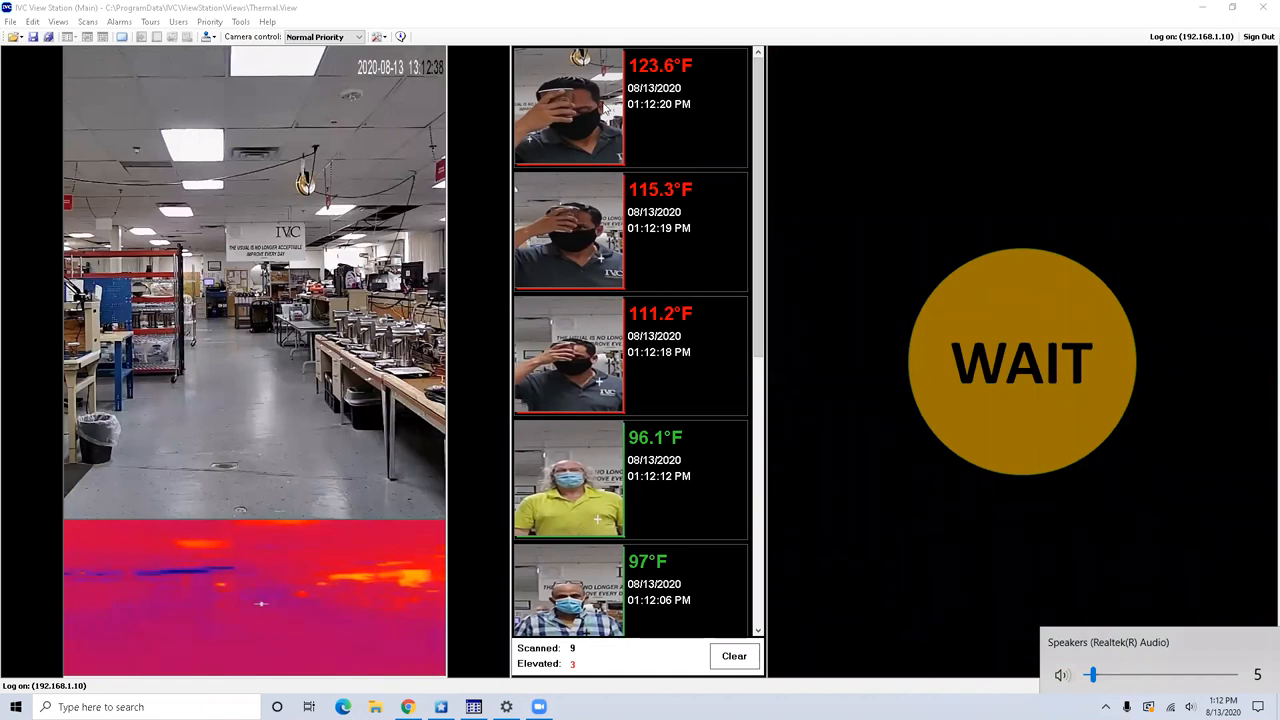
pyautogui.moveTo(588, 230)
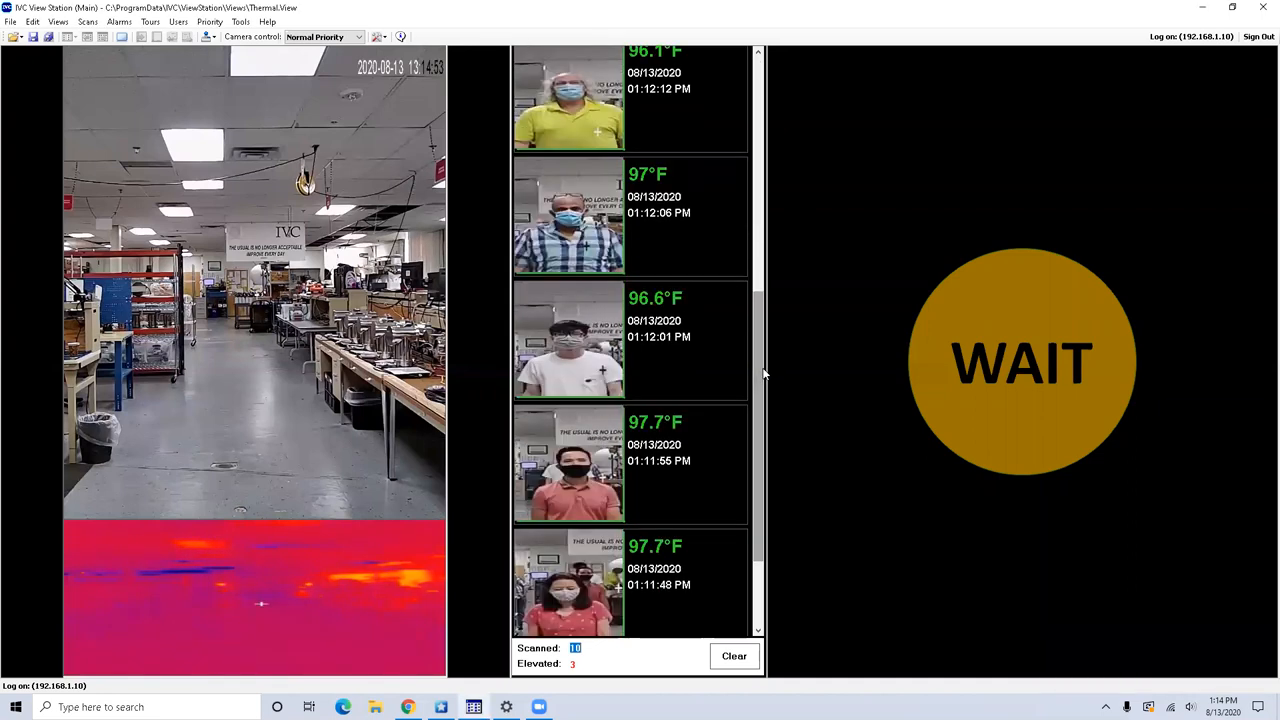
# Step: Open Thumbnail Viewer Properties from the thumbnail list and show its Directory tab
pyautogui.scroll(-3)
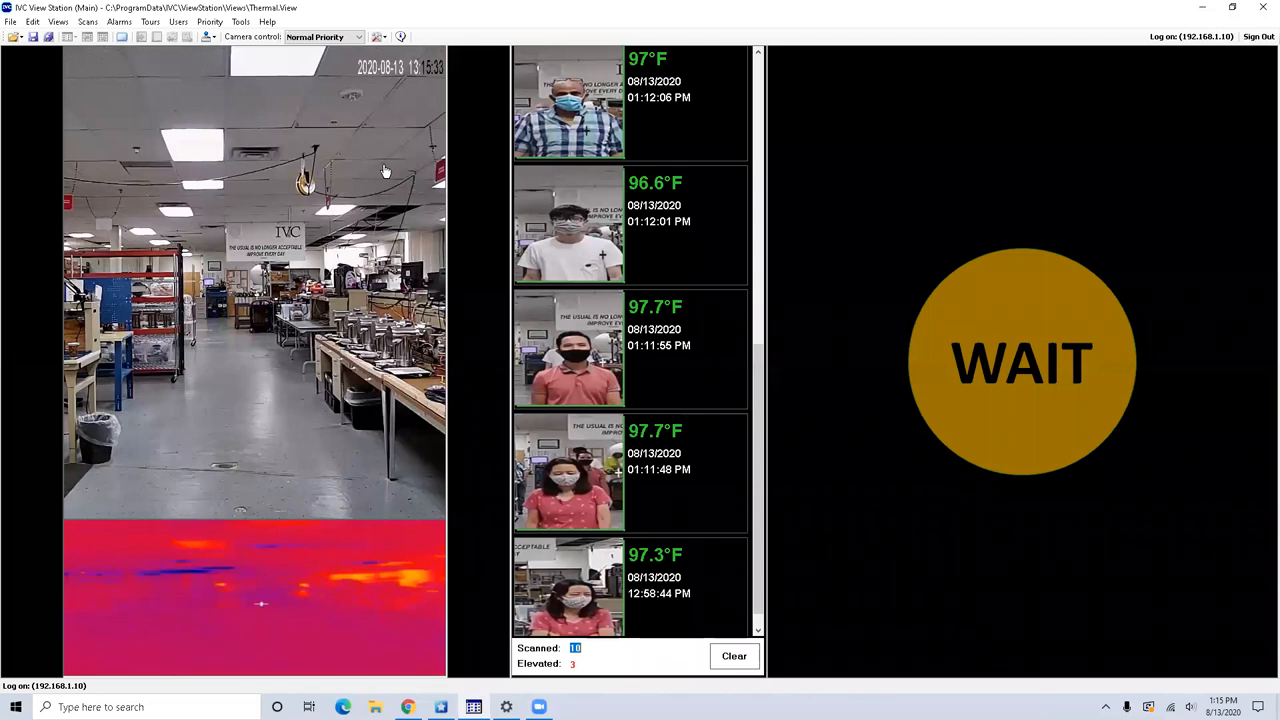
pyautogui.moveTo(830, 203)
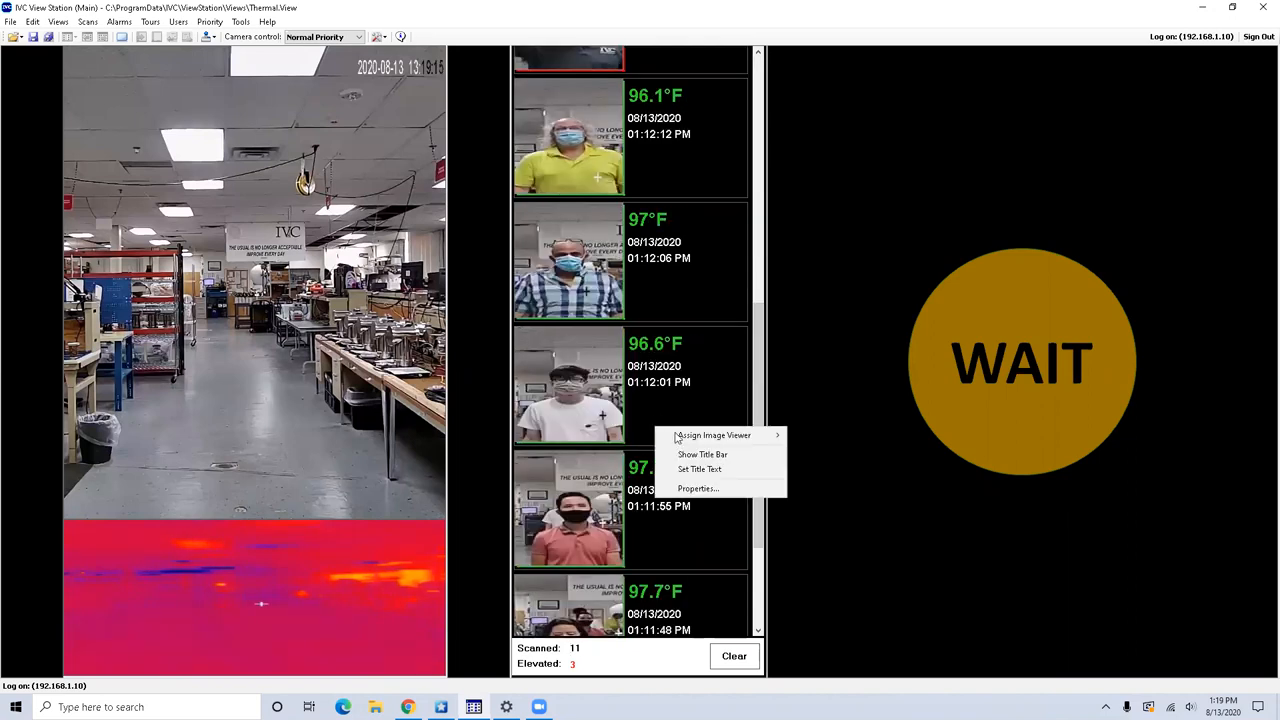
pyautogui.click(697, 489)
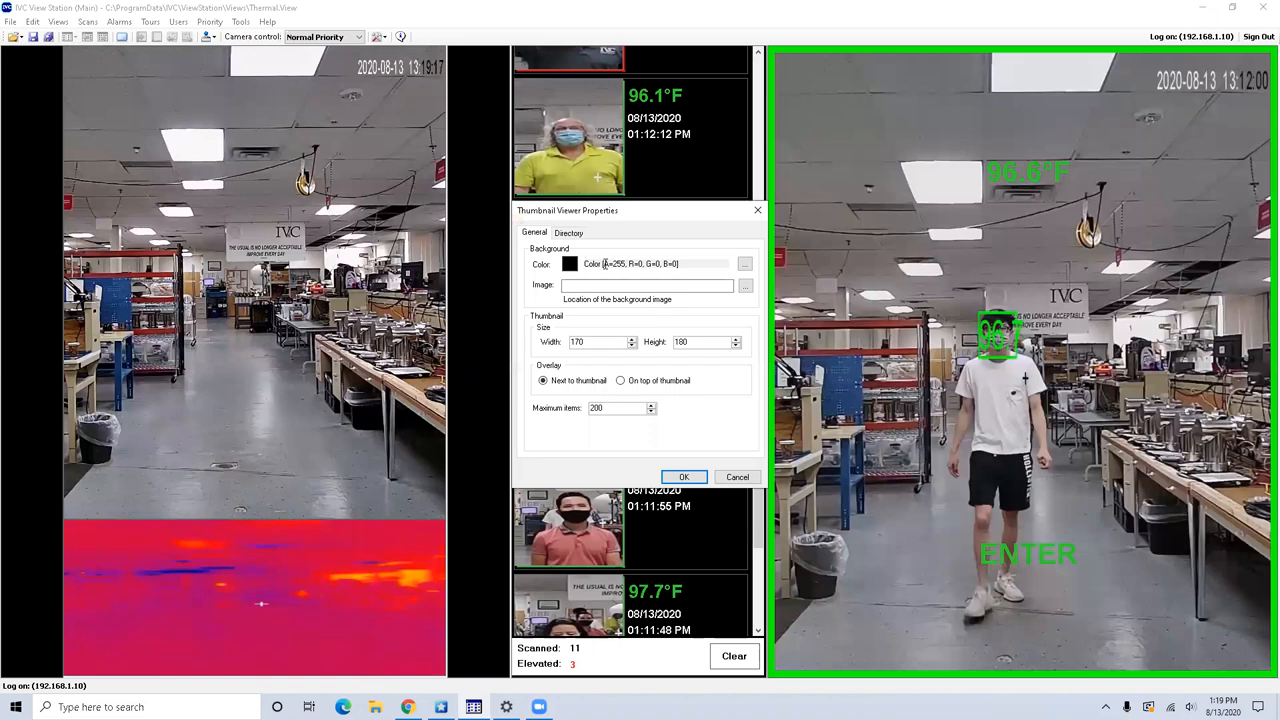
pyautogui.click(568, 232)
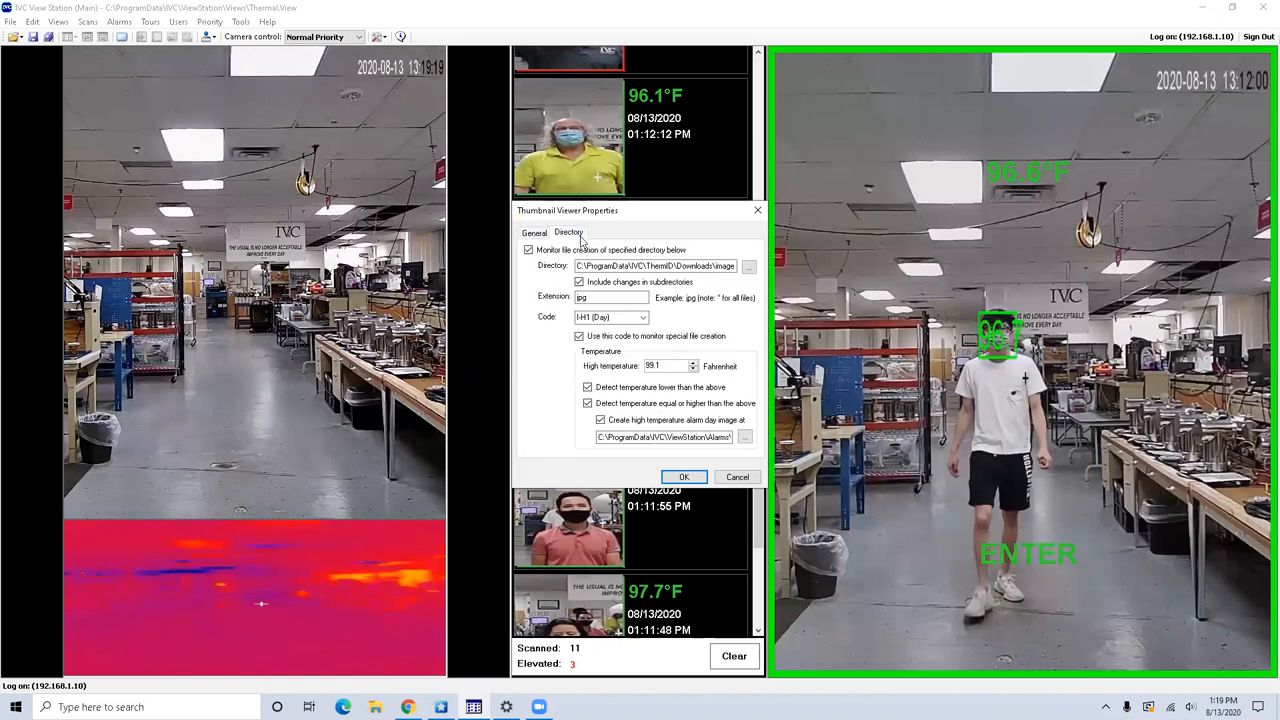